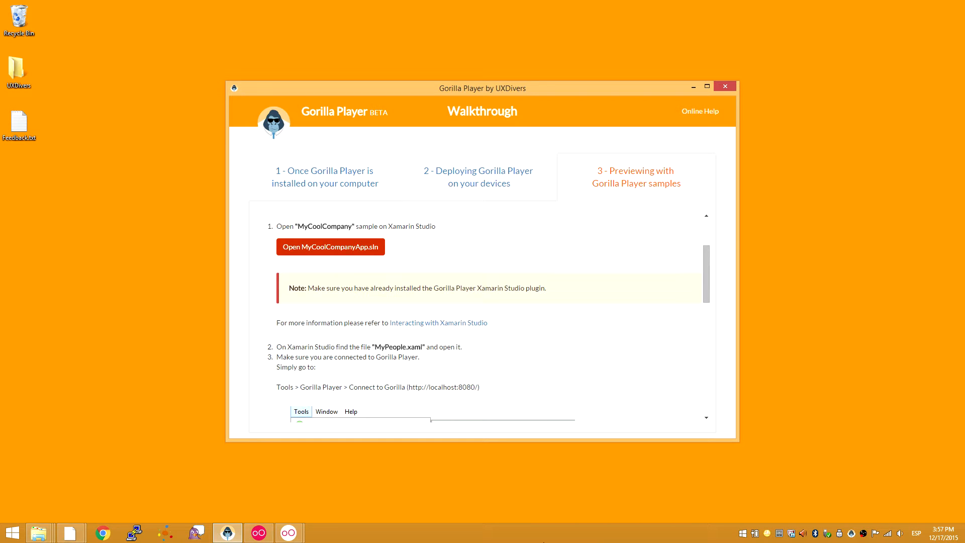
mouse_move(396, 472)
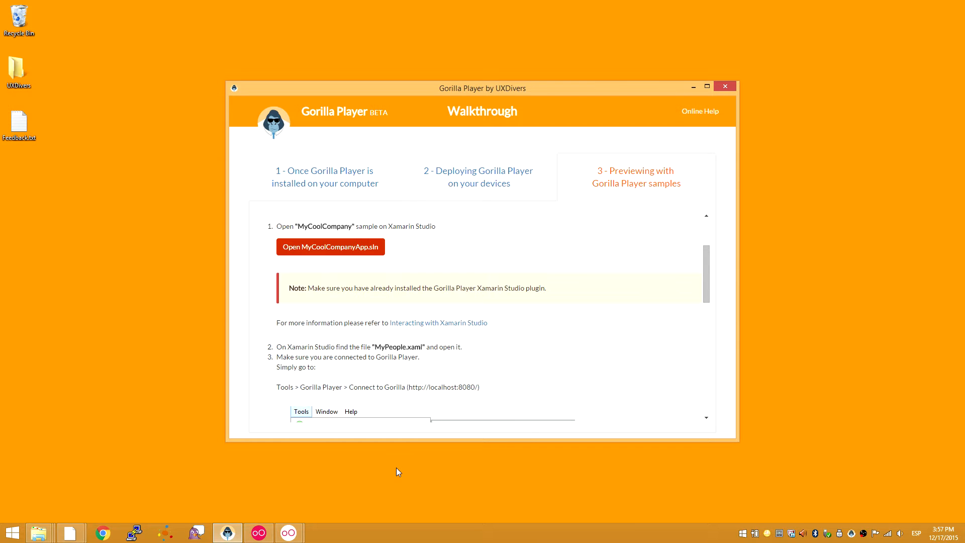
mouse_move(288, 533)
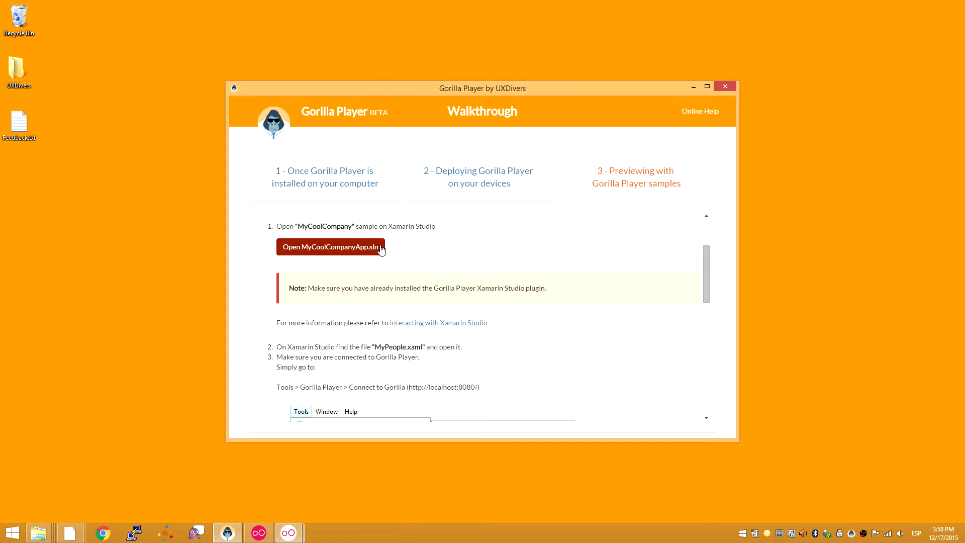
Open MyCoolCompanyApp.sln and expand the shared project in the Solution pad to list its XAML files.
click(331, 247)
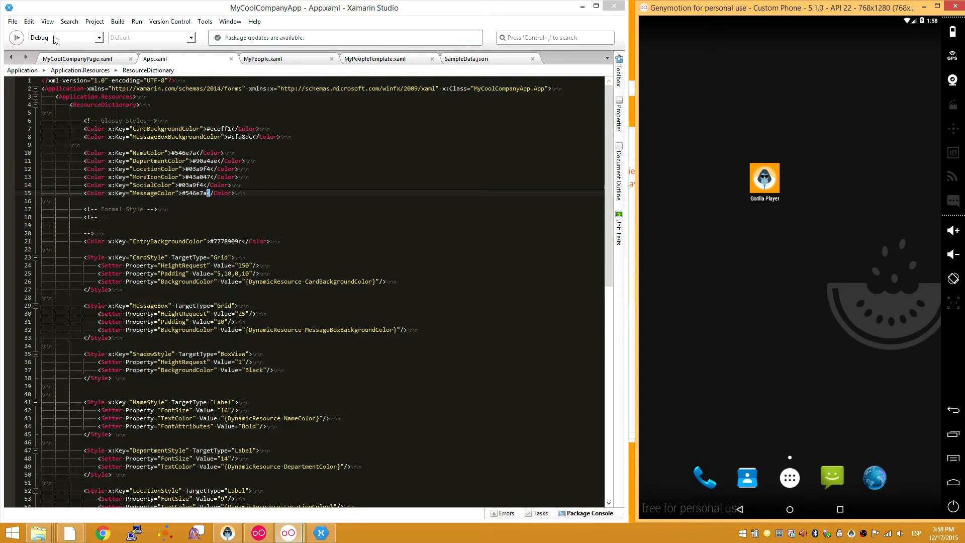
click(47, 22)
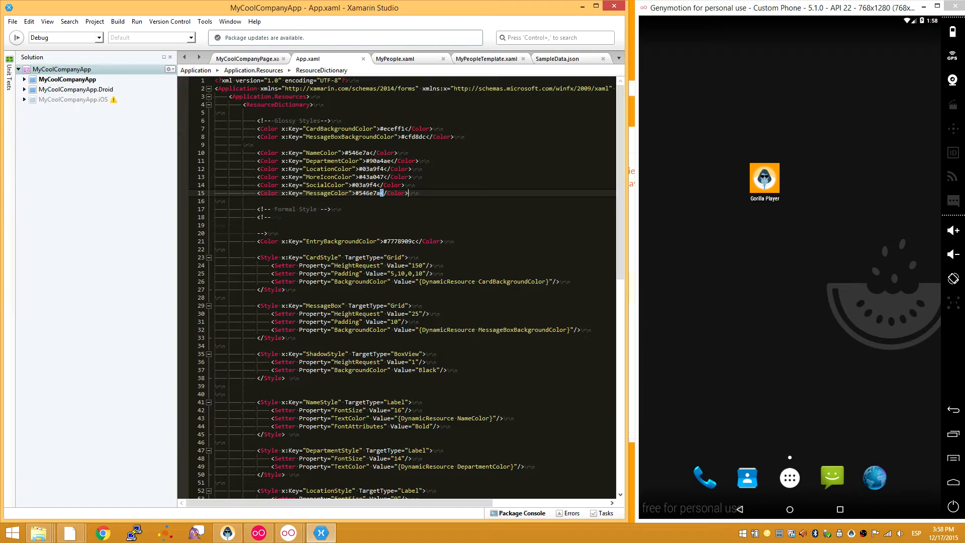
click(23, 78)
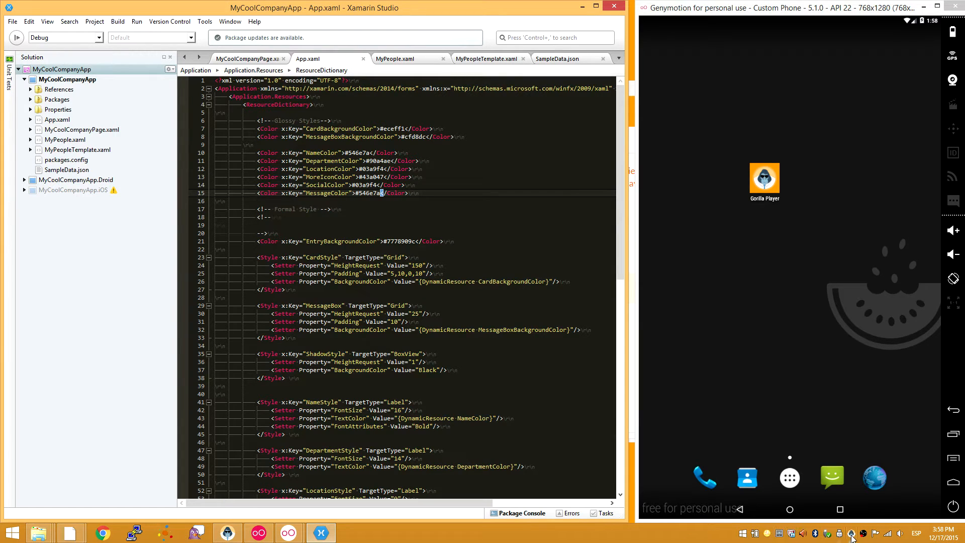
mouse_move(852, 539)
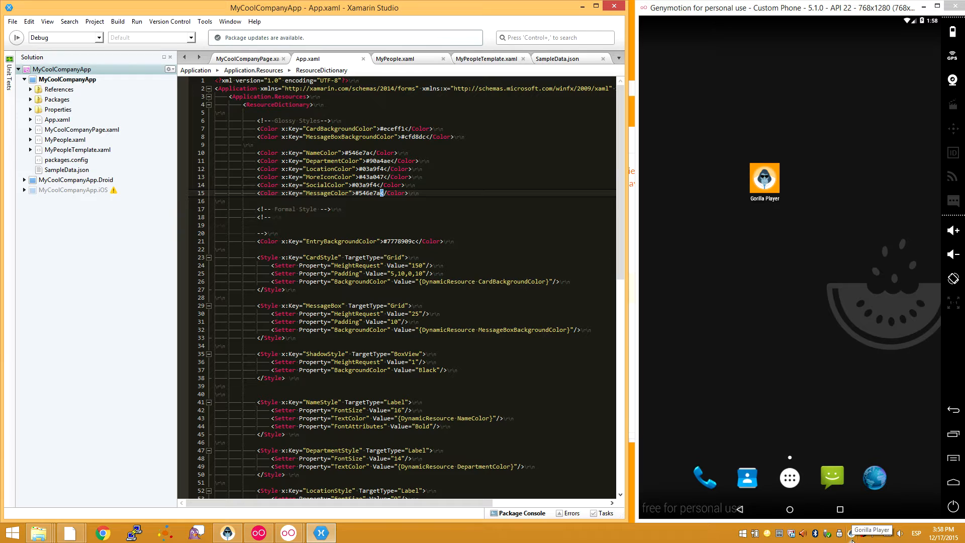
mouse_move(814, 394)
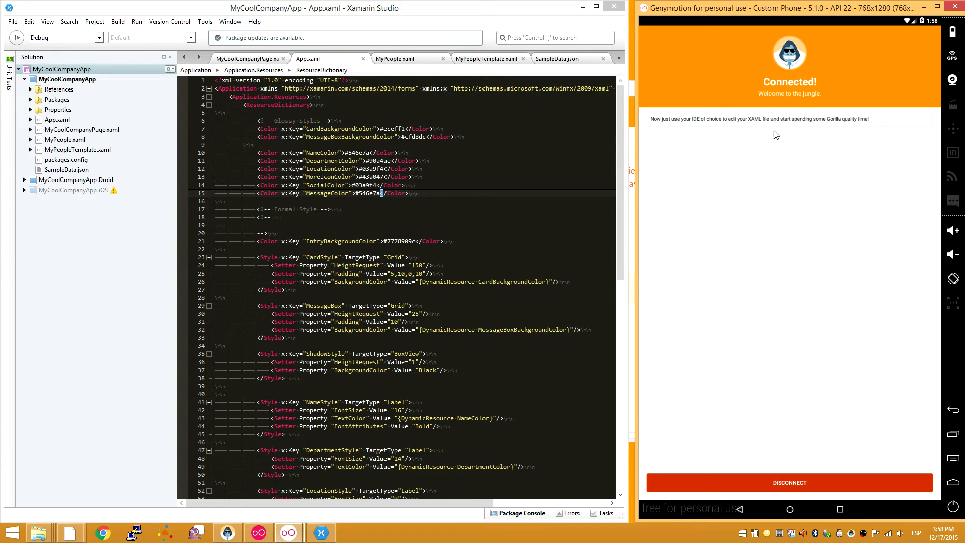
mouse_move(793, 93)
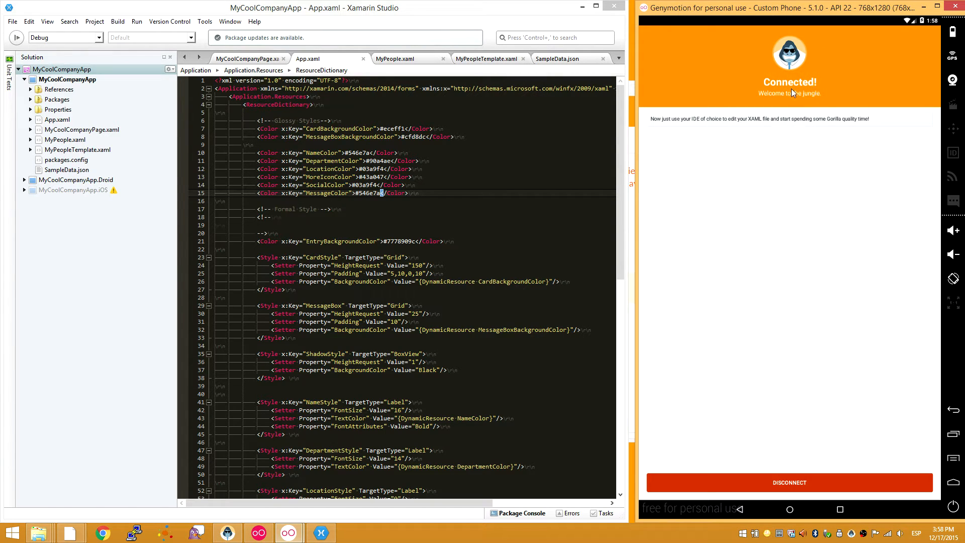
mouse_move(707, 60)
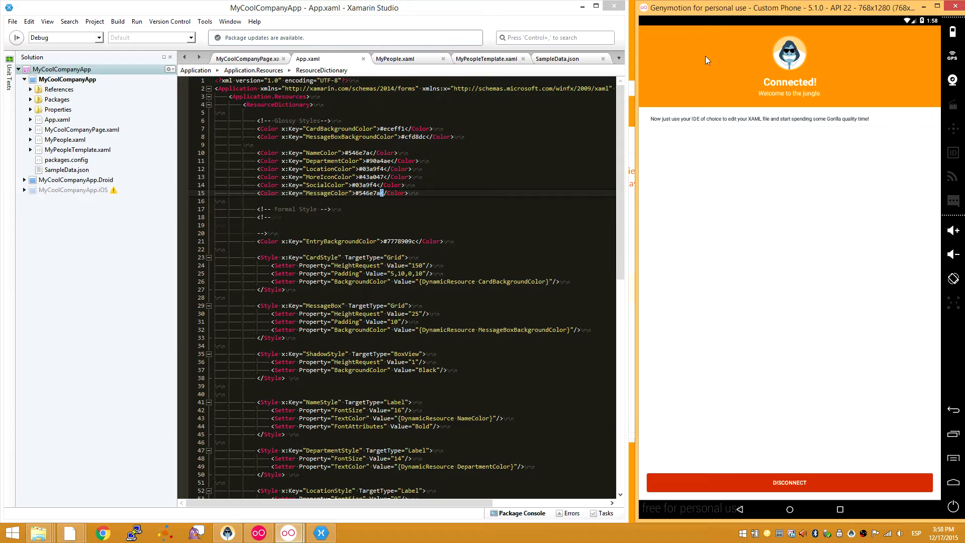
mouse_move(804, 145)
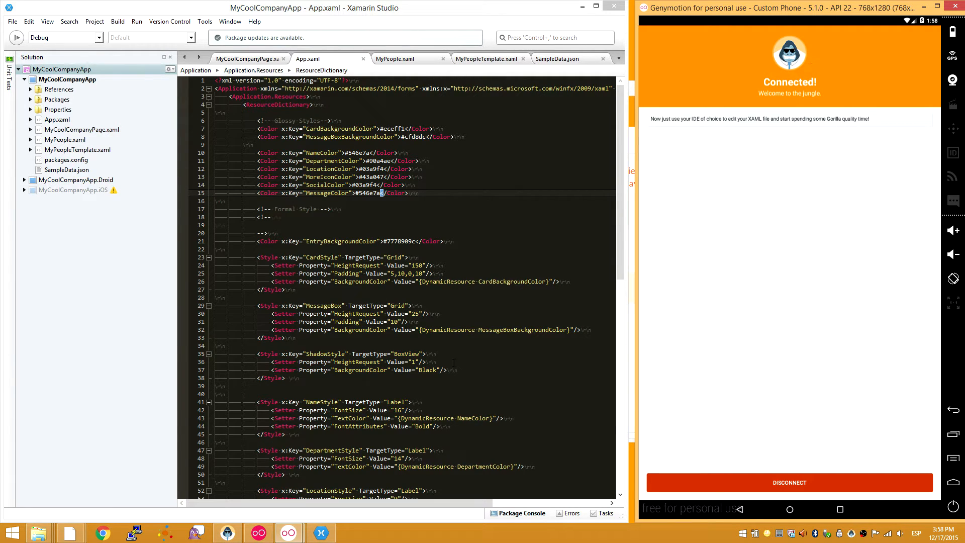
mouse_move(288, 533)
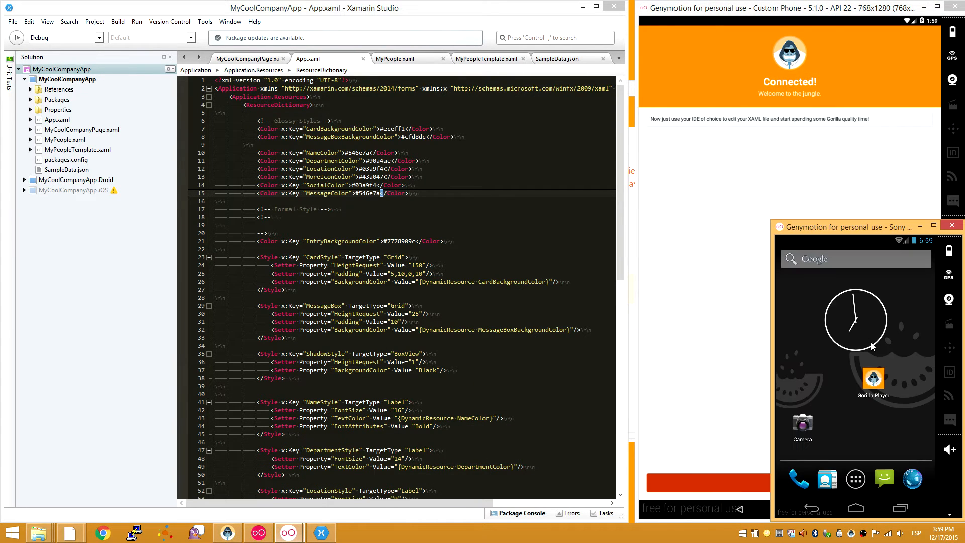
Launch Gorilla Player on the second Sony emulator so both emulators show Connected!
click(872, 382)
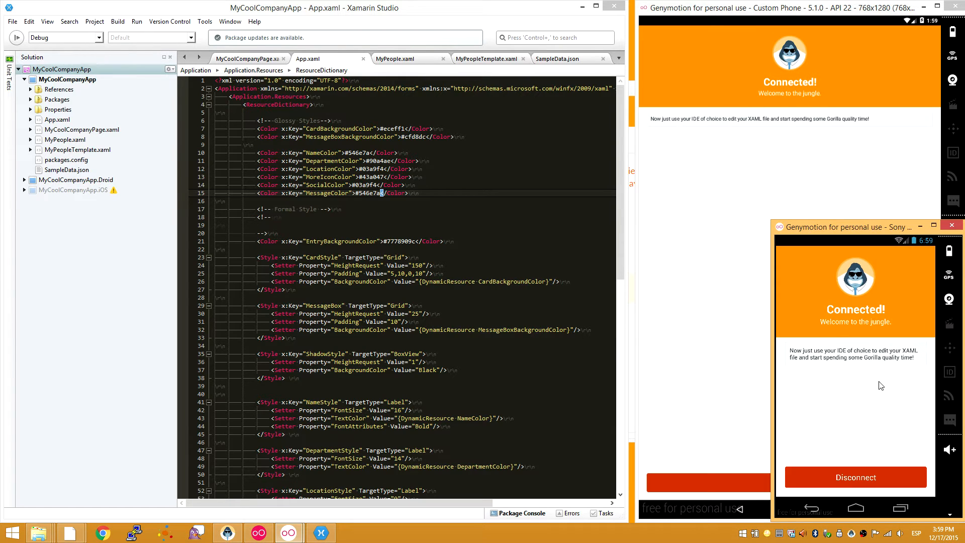
mouse_move(849, 351)
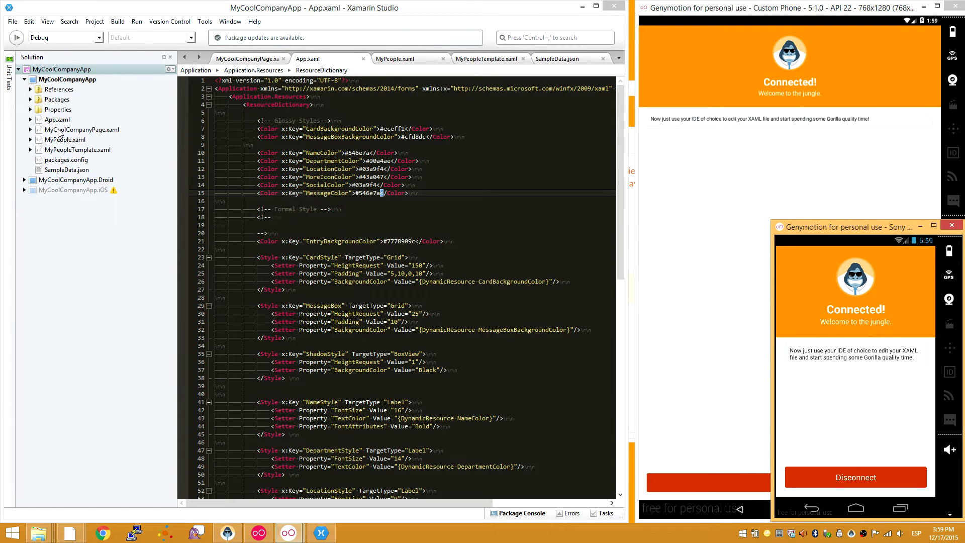
Open MyCoolCompanyPage.xaml so both emulators live-preview the My Cool Company page.
click(82, 130)
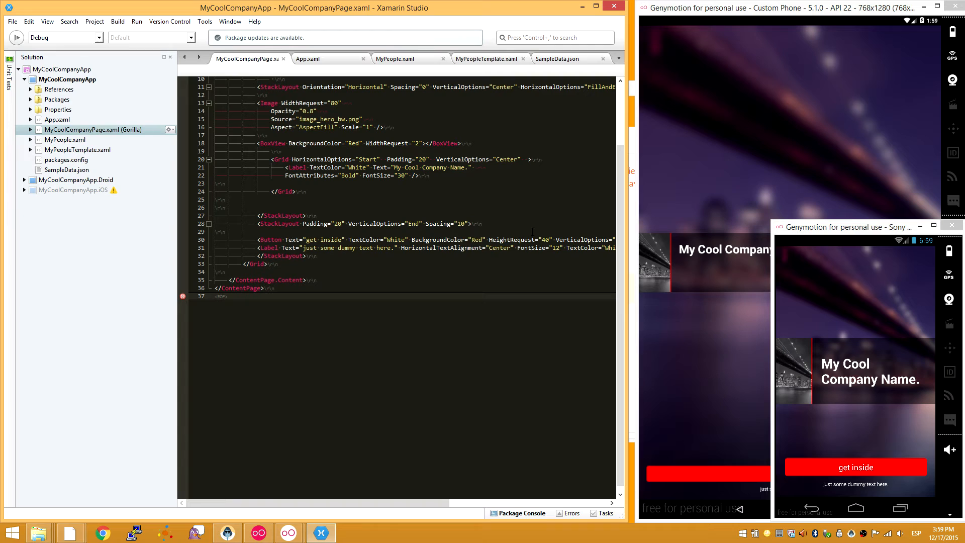
mouse_move(877, 259)
text(Blu)
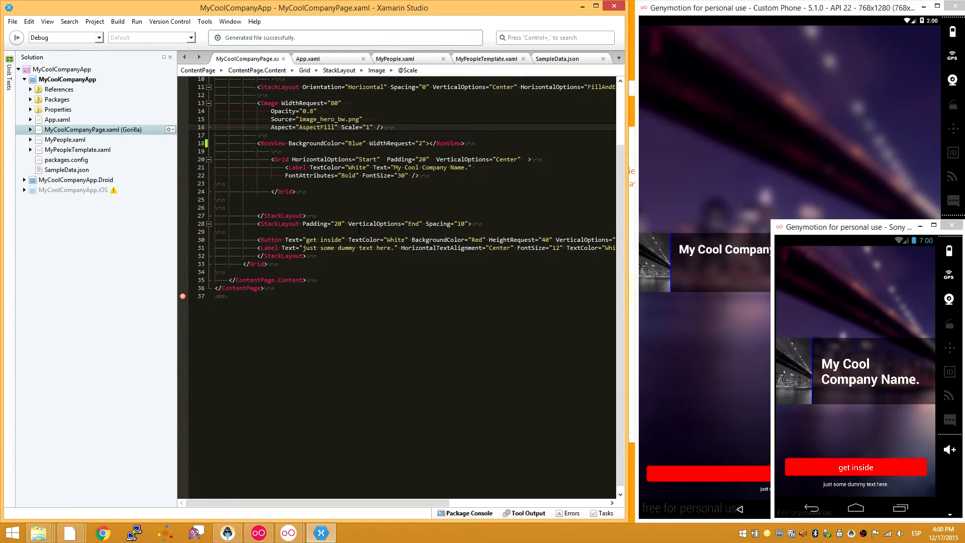
mouse_move(673, 241)
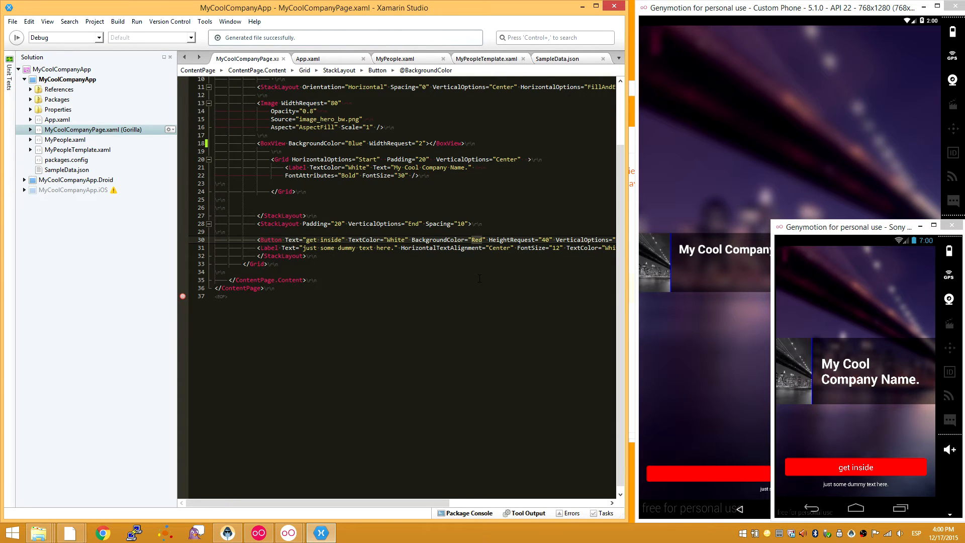
Replace Red with Blue in the BoxView divider and get inside button BackgroundColor attributes.
text(Blue)
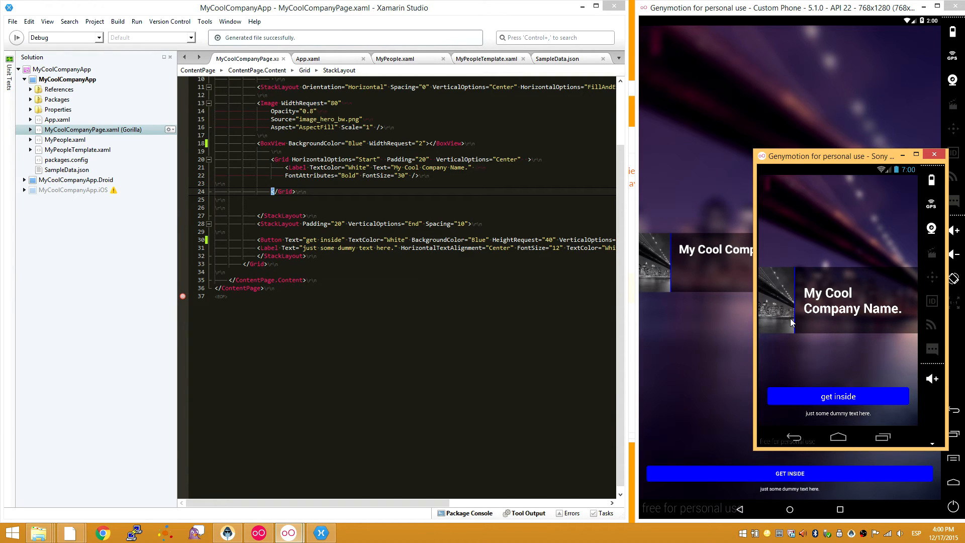
mouse_move(778, 296)
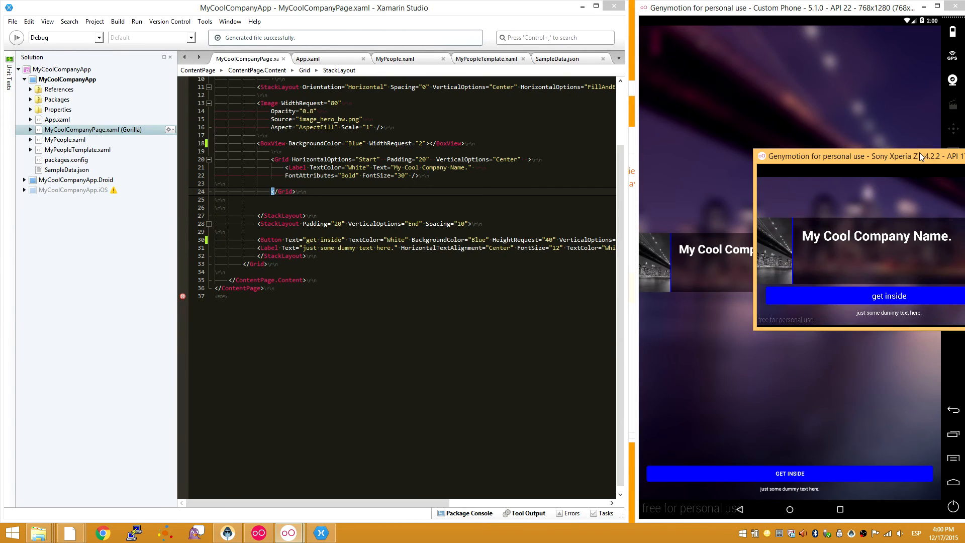
Drag the landscape Sony emulator window down over the editor to show the blue-accented page.
drag(861, 156, 464, 315)
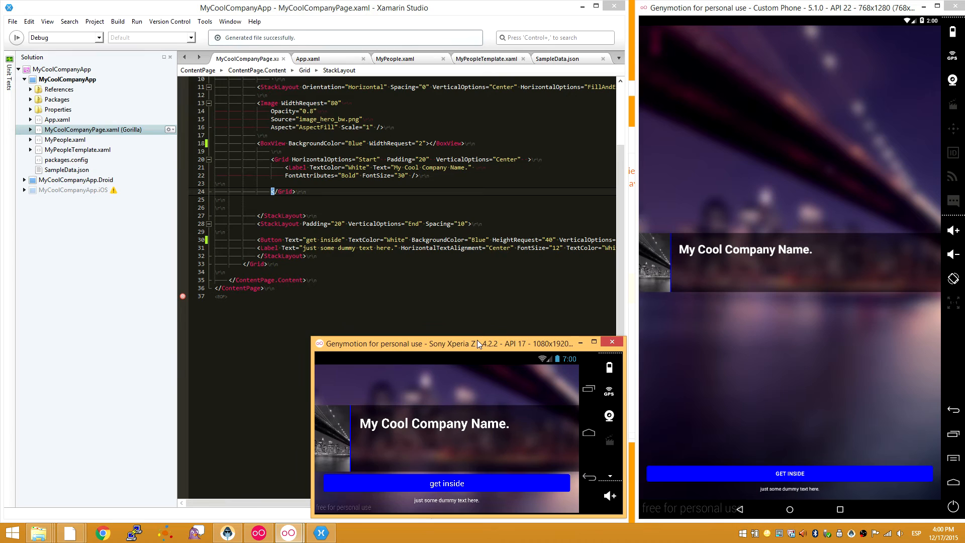
drag(478, 344, 475, 349)
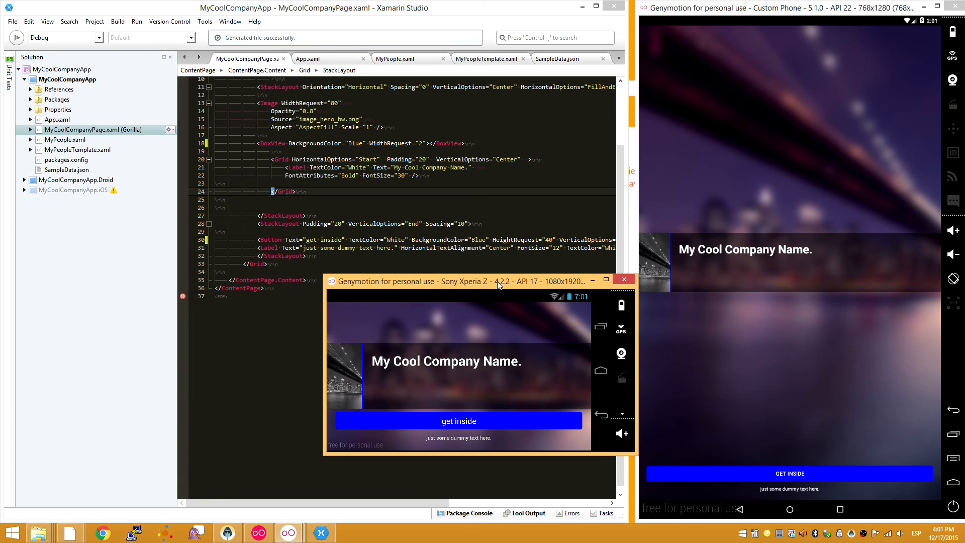
drag(499, 282, 496, 302)
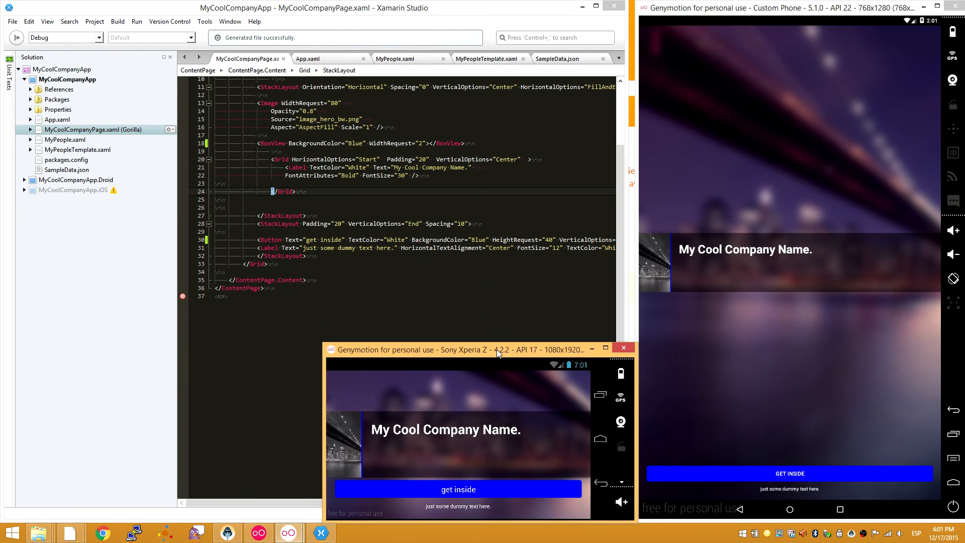
mouse_move(471, 353)
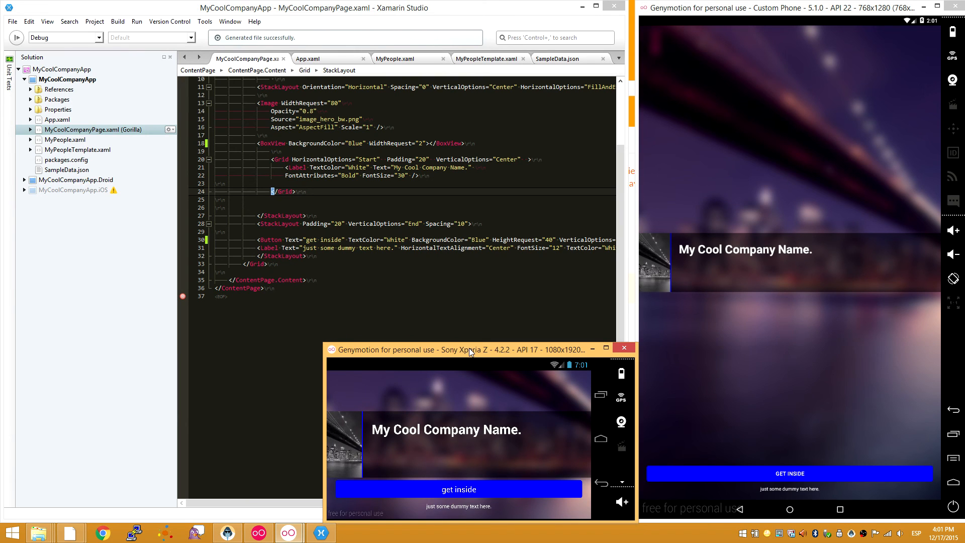
drag(469, 348, 533, 301)
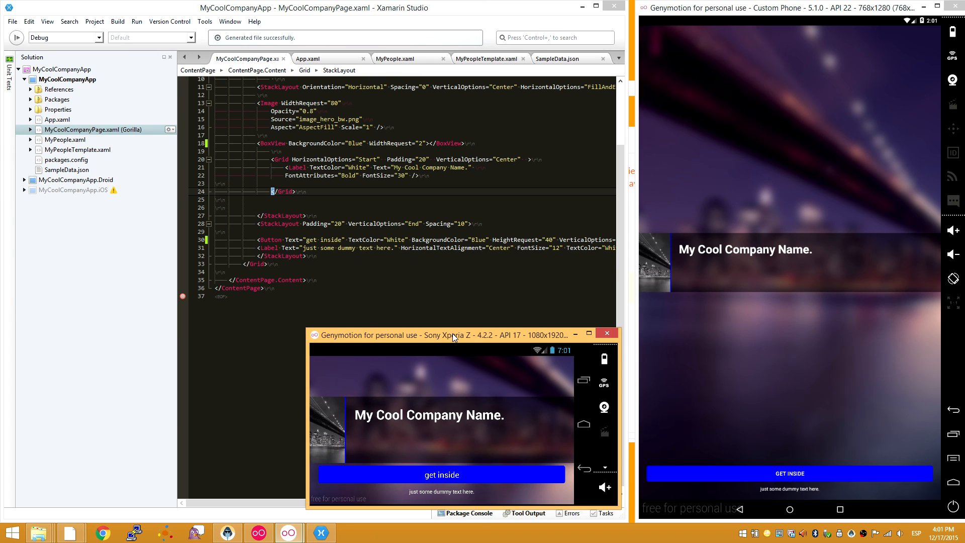
drag(453, 334, 467, 350)
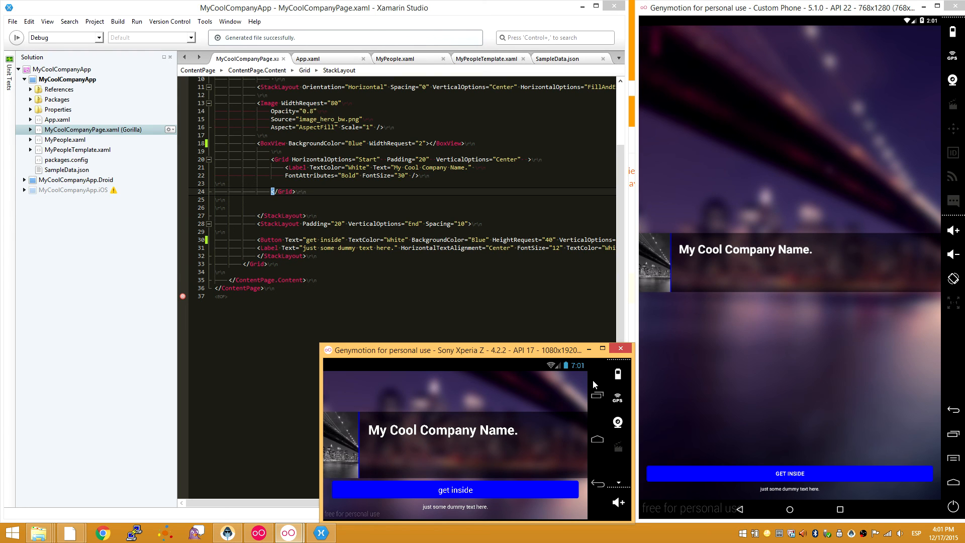
mouse_move(501, 369)
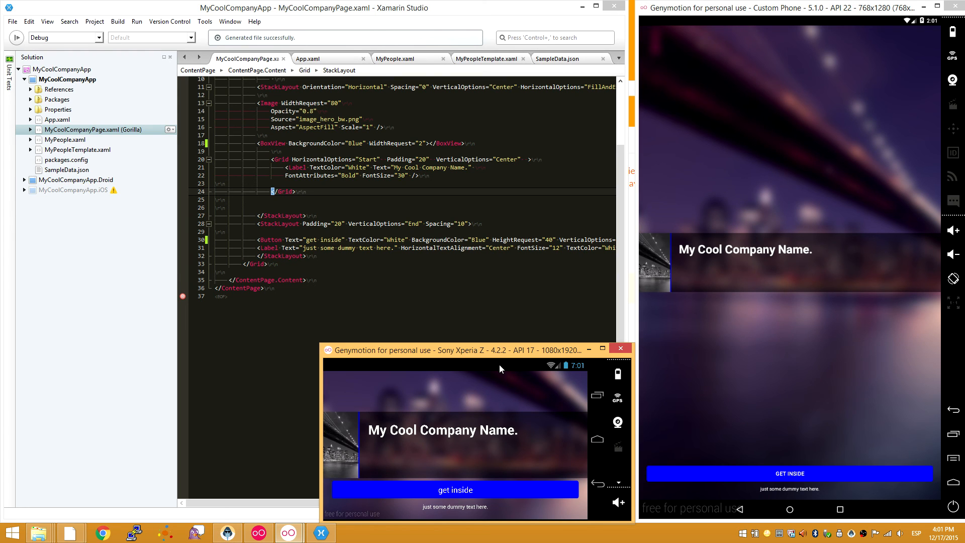